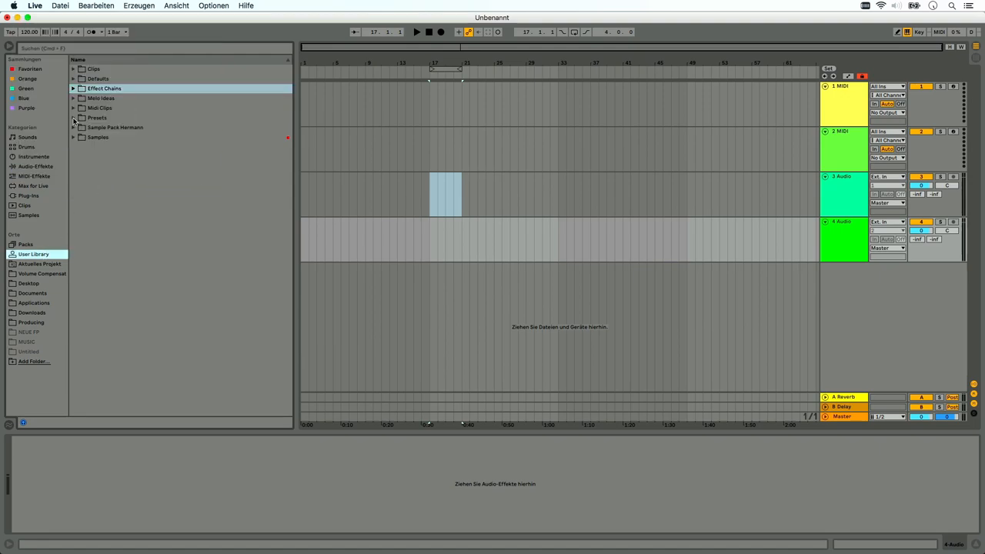
# - Load the sc kick preset from the User Library's Presets folder as a new track
pyautogui.click(74, 117)
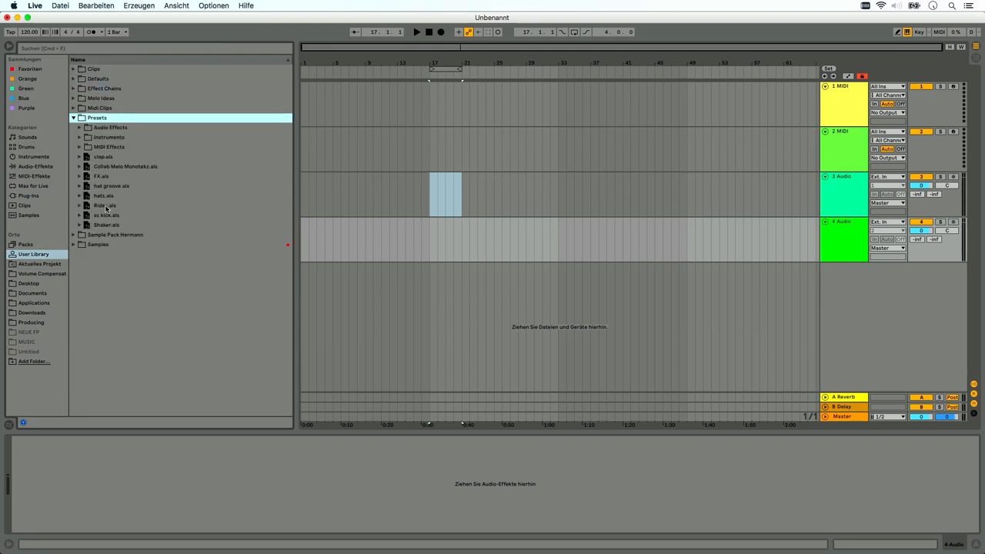
pyautogui.click(106, 216)
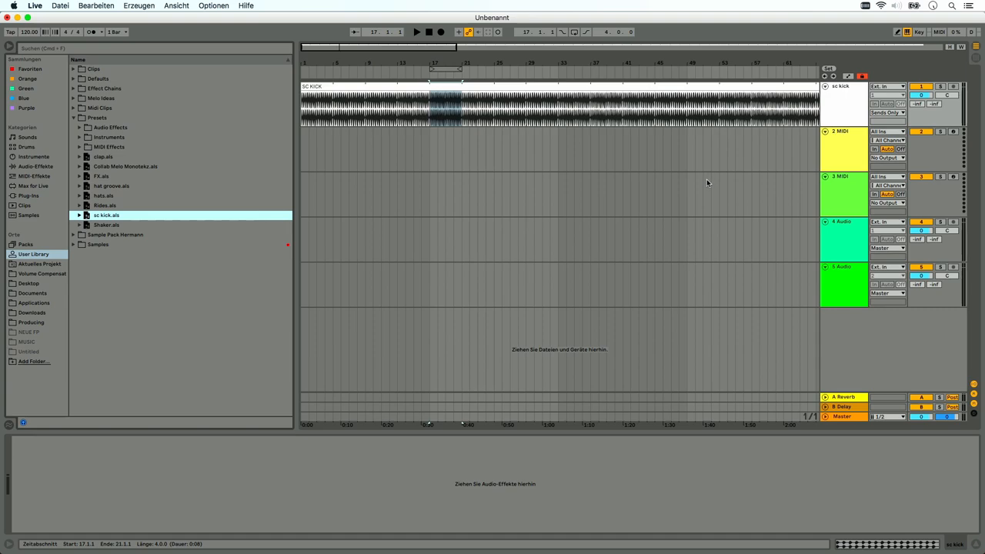
pyautogui.moveTo(486, 135)
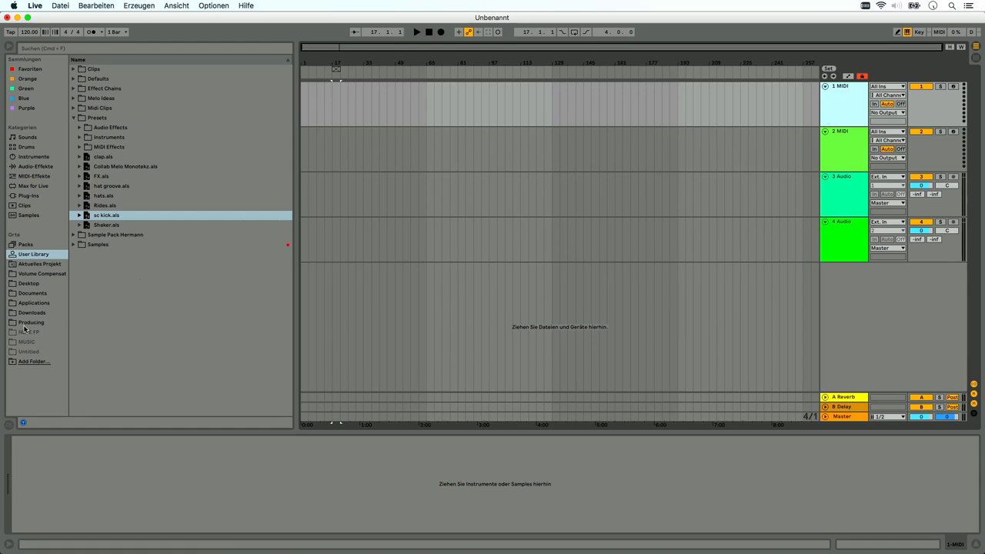
# - Search the Producing collection for 'kick' and put the PAPA_122_Kicks_1 loop on track 1
pyautogui.click(30, 322)
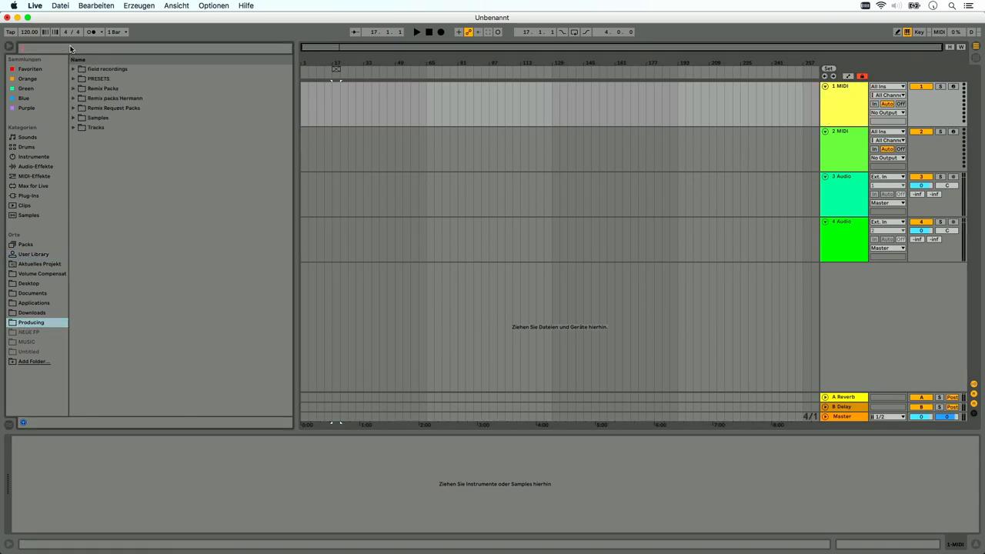
pyautogui.write('kick')
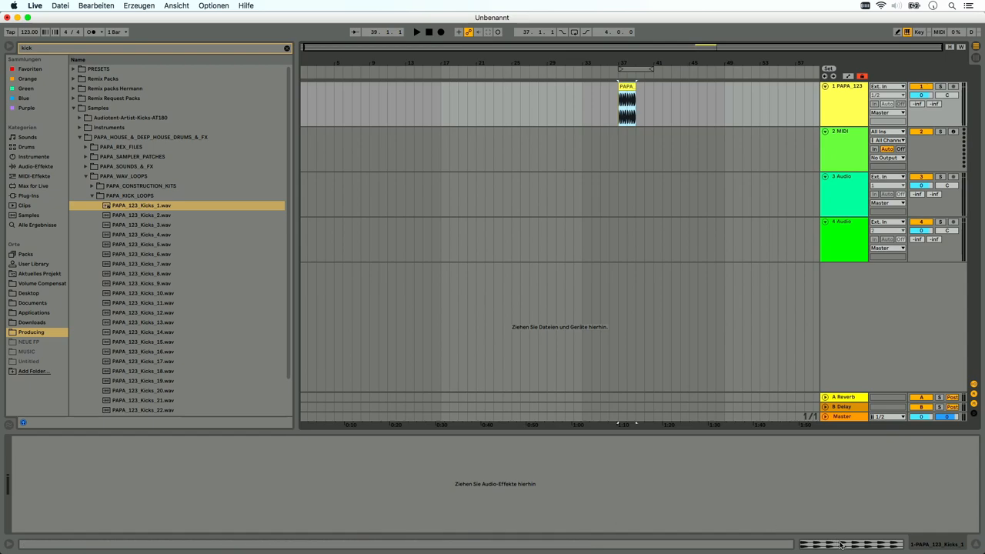
pyautogui.click(628, 100)
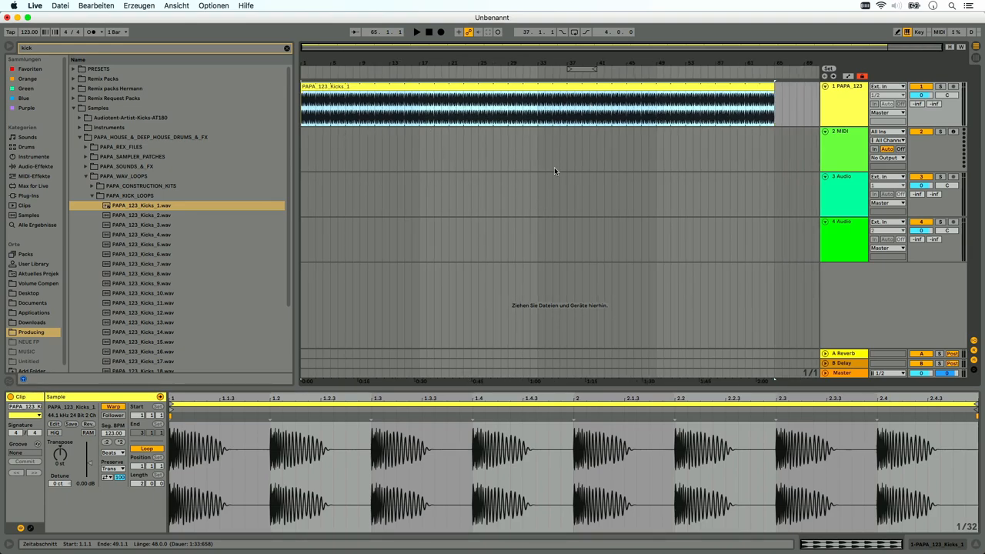
pyautogui.moveTo(618, 169)
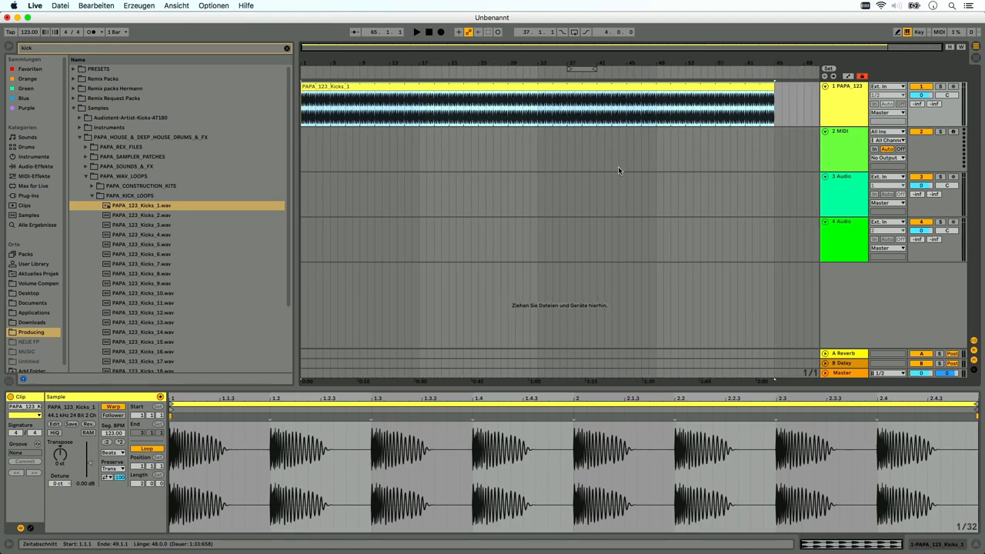
pyautogui.click(886, 112)
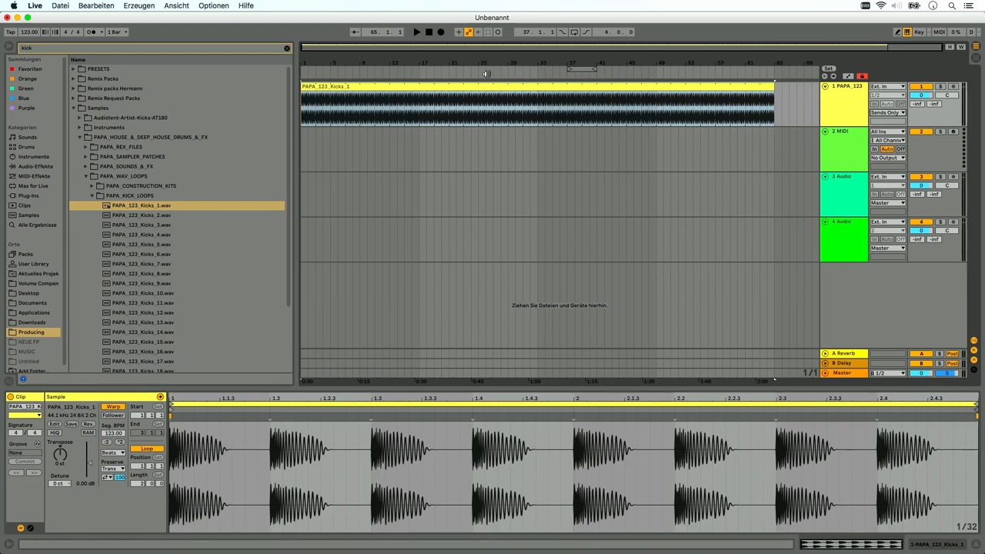
pyautogui.click(416, 31)
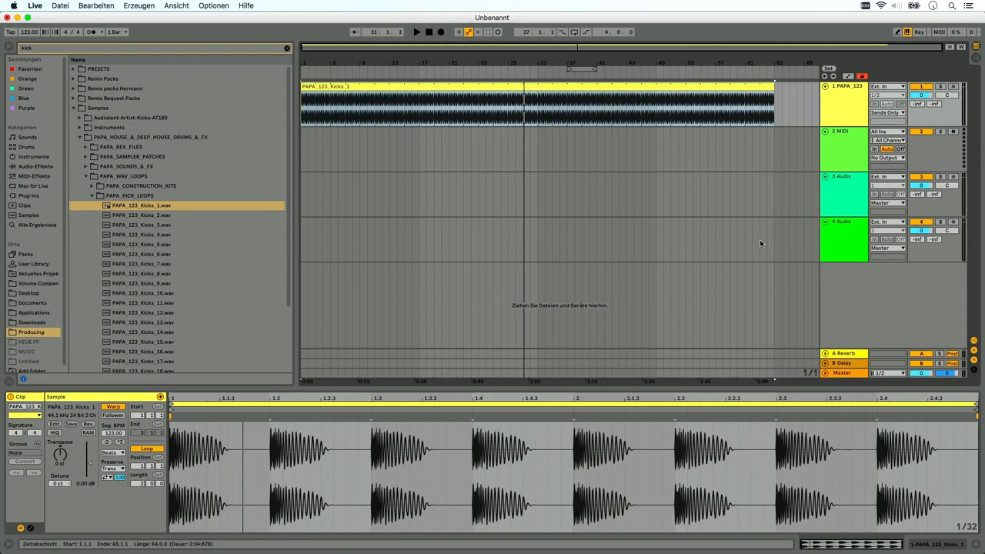
pyautogui.moveTo(768, 252)
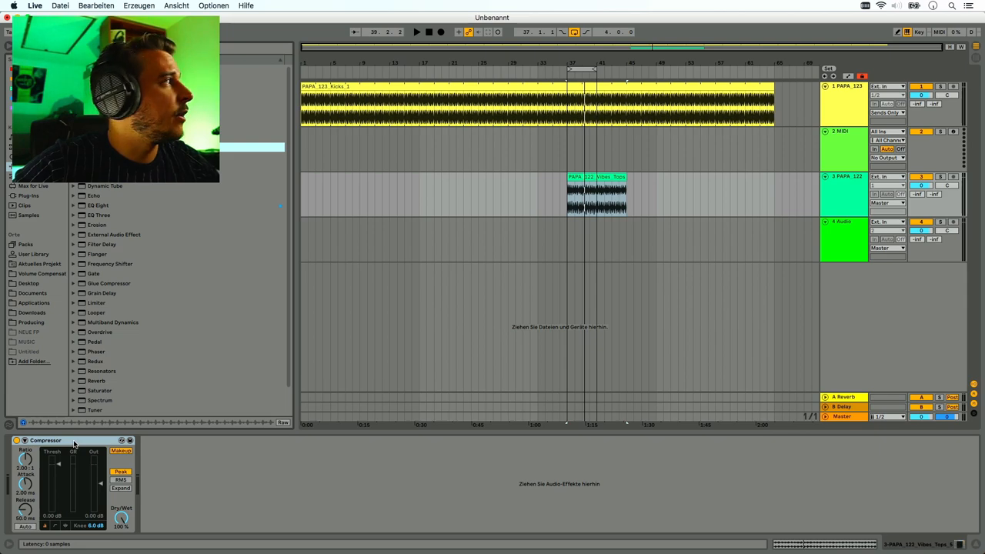
# - Set the Compressor's sidechain Audio From source to the kick track
pyautogui.click(15, 440)
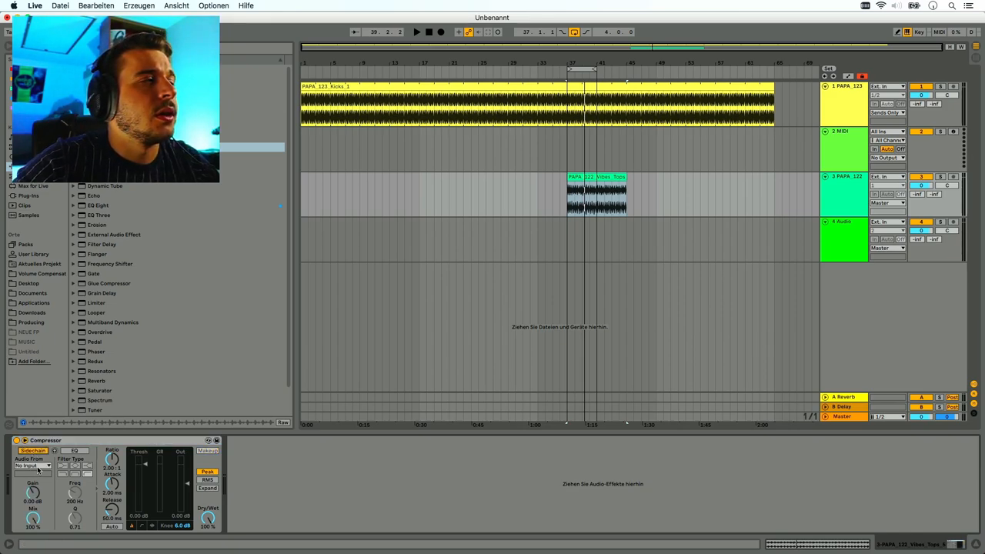
pyautogui.click(32, 464)
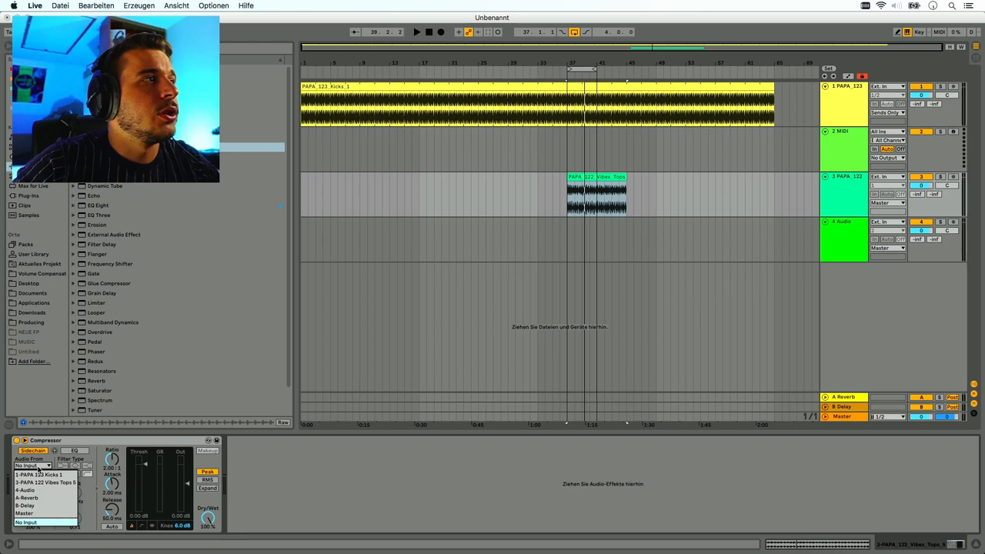
pyautogui.click(43, 474)
pyautogui.write('SC KICK')
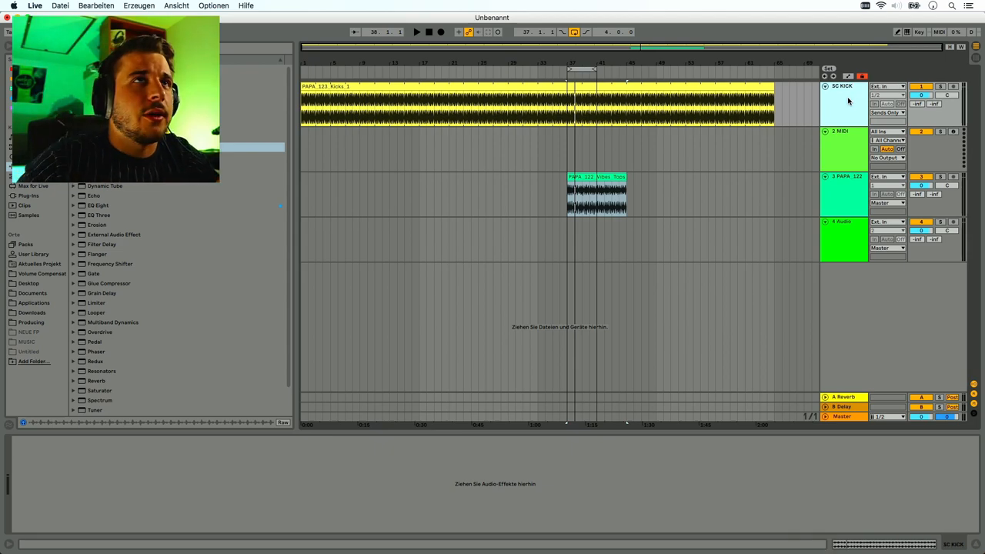
# - Extend the Vibes Tops clip over bars 17–33 and copy it to the track below
pyautogui.rightClick(843, 86)
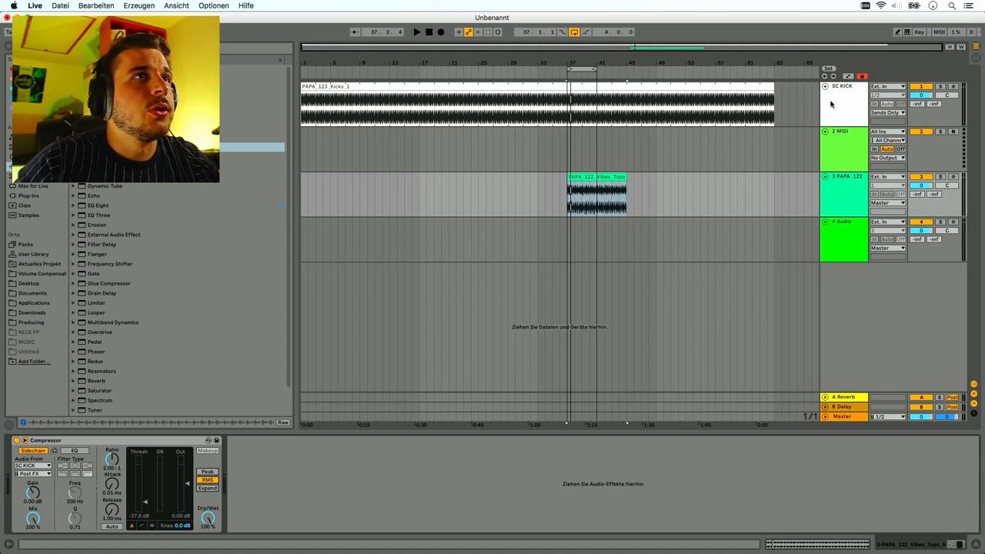
pyautogui.click(843, 194)
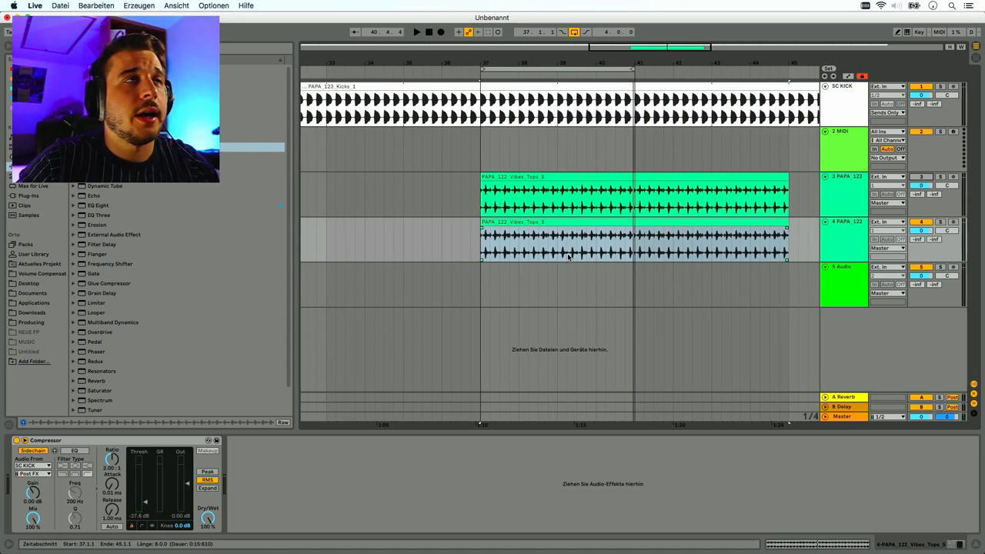
# - Show the User Library contents, including the SC KICK.als set
pyautogui.click(32, 449)
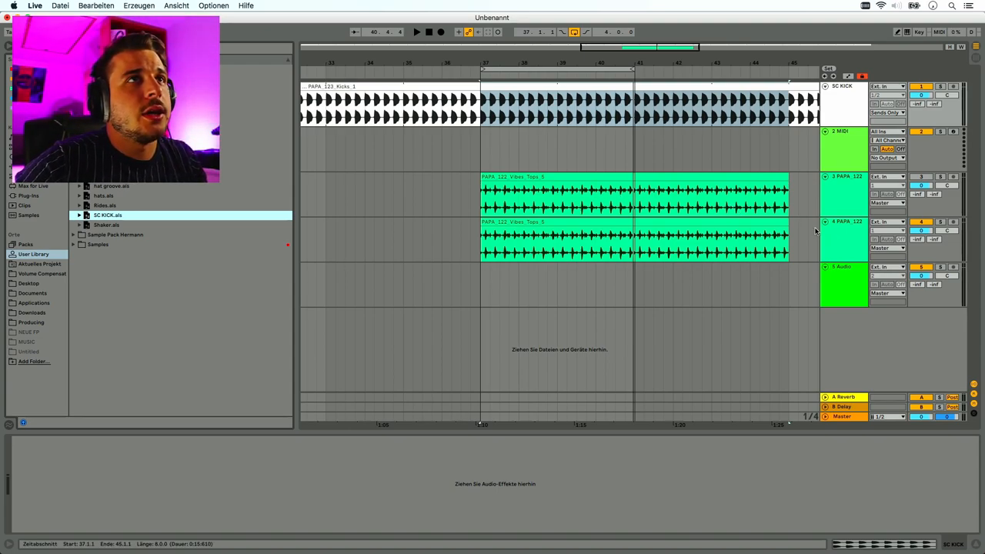
pyautogui.click(843, 238)
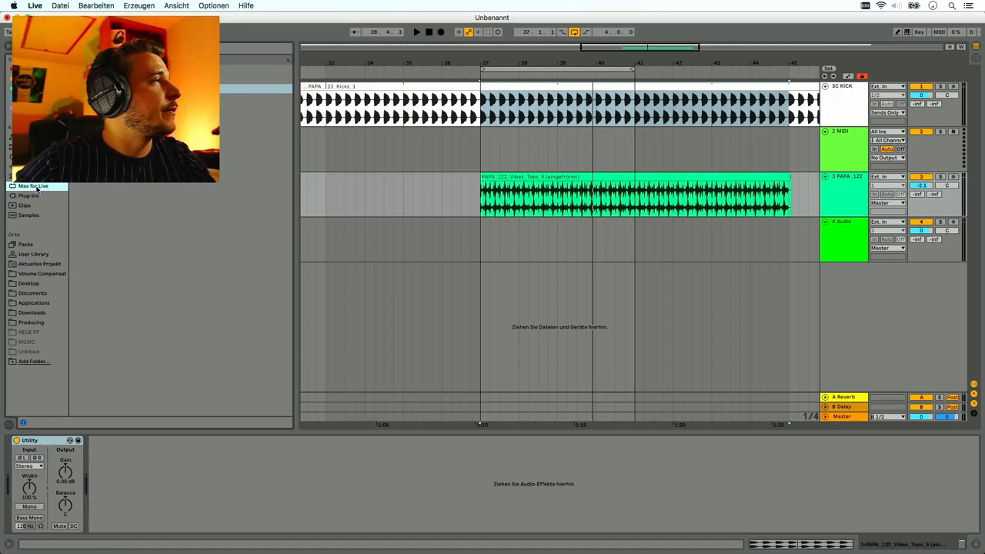
# - Search 'envelope' and filter the results to Max for Live audio effects
pyautogui.write('envelope')
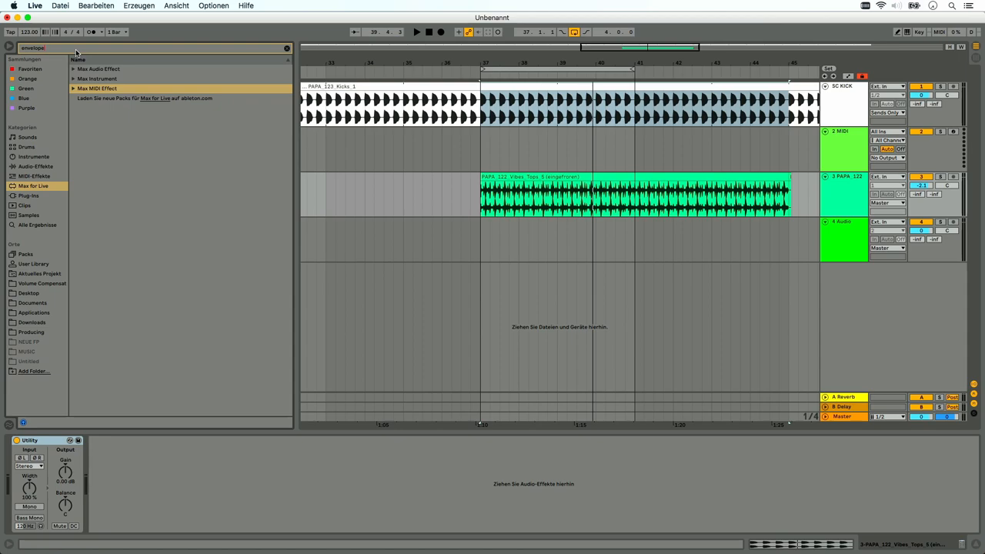
pyautogui.click(74, 68)
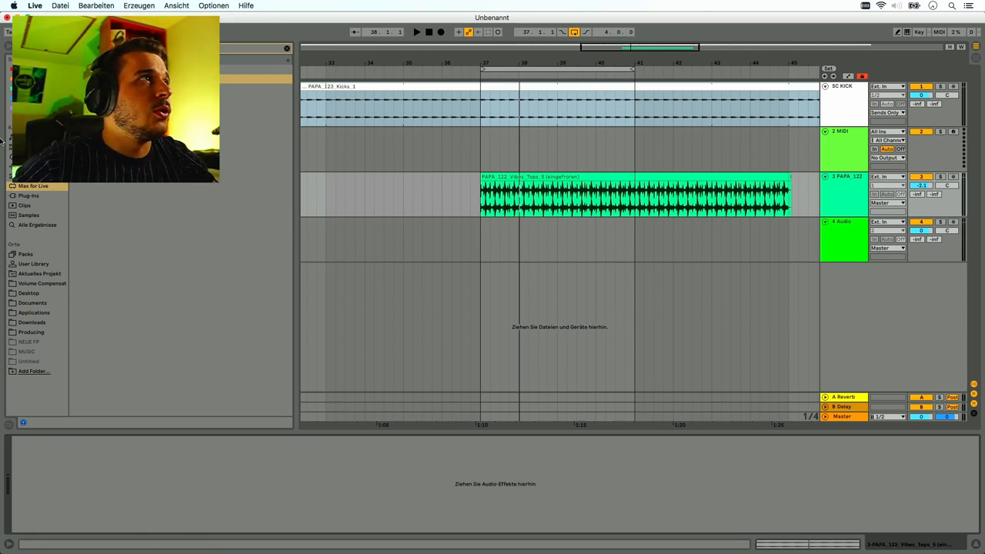
# - Add EQ Eight from Audio Effects to track 3 and retune its low band's frequency and gain
pyautogui.click(33, 184)
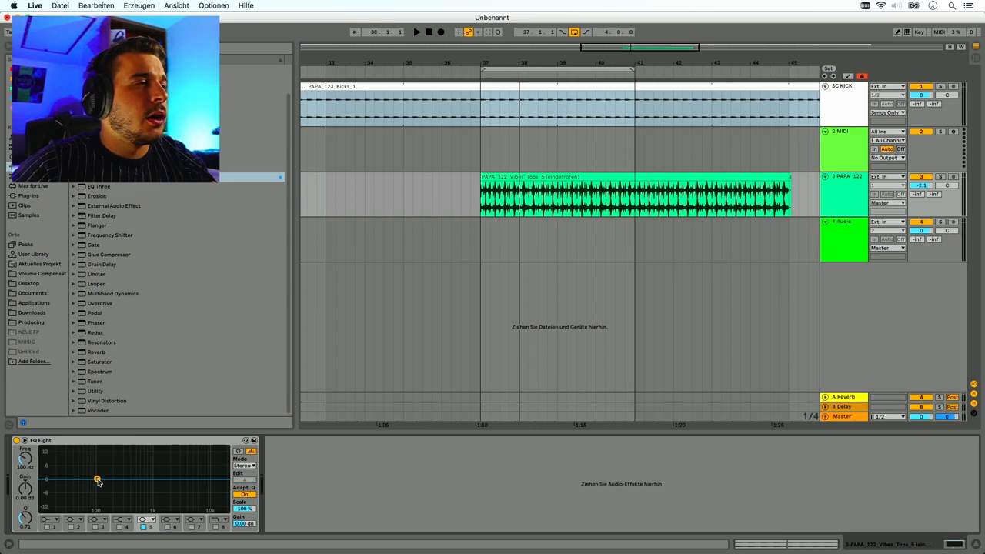
pyautogui.moveTo(98, 480); pyautogui.dragTo(96, 479)
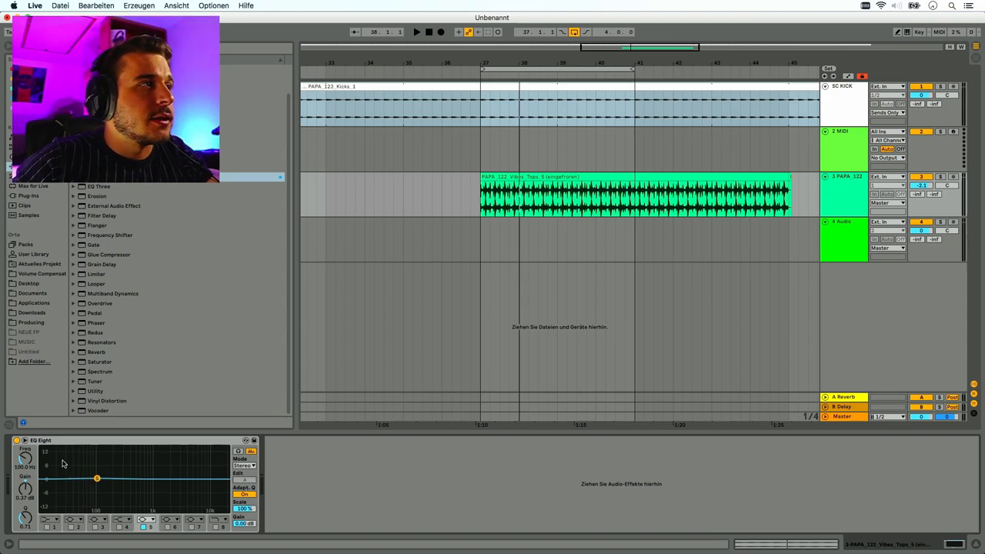
pyautogui.moveTo(95, 478); pyautogui.dragTo(80, 481)
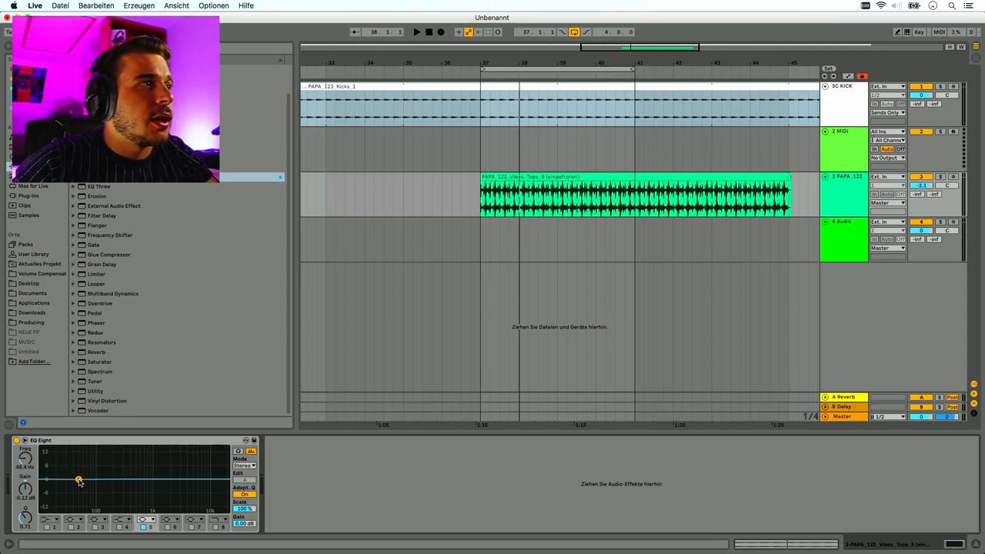
pyautogui.moveTo(80, 480); pyautogui.dragTo(90, 480)
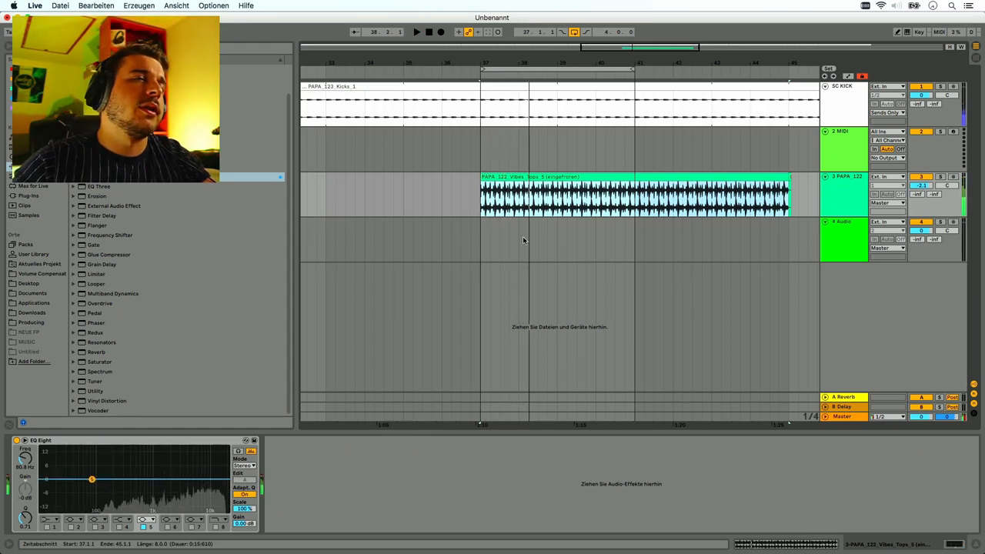
# - Browse Producing > Bass Loops to pick a Bass Loop C 124 for track 3
pyautogui.click(631, 197)
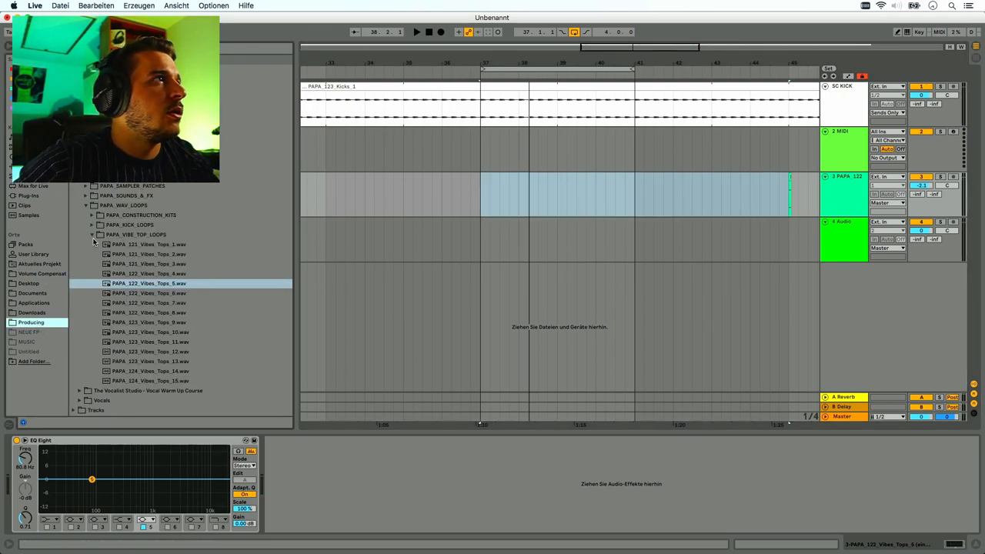
pyautogui.click(91, 234)
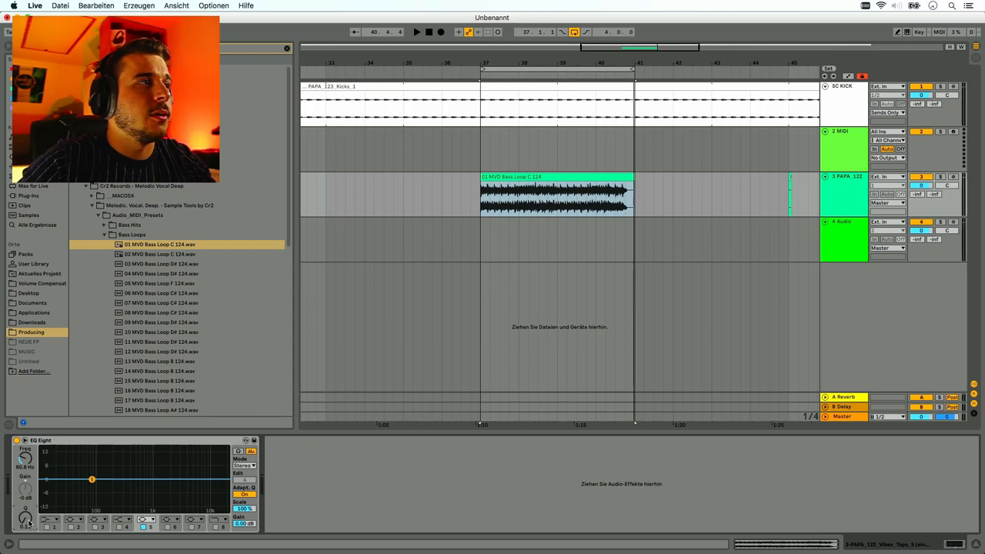
# - Start playback so the Envelope Follower ducks the bass loop to the kick
pyautogui.click(416, 31)
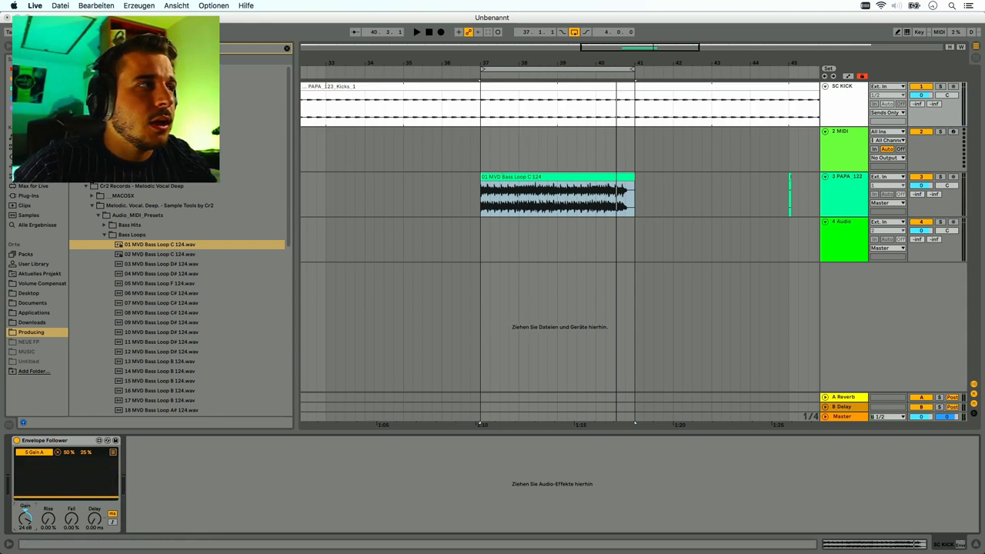
pyautogui.click(415, 31)
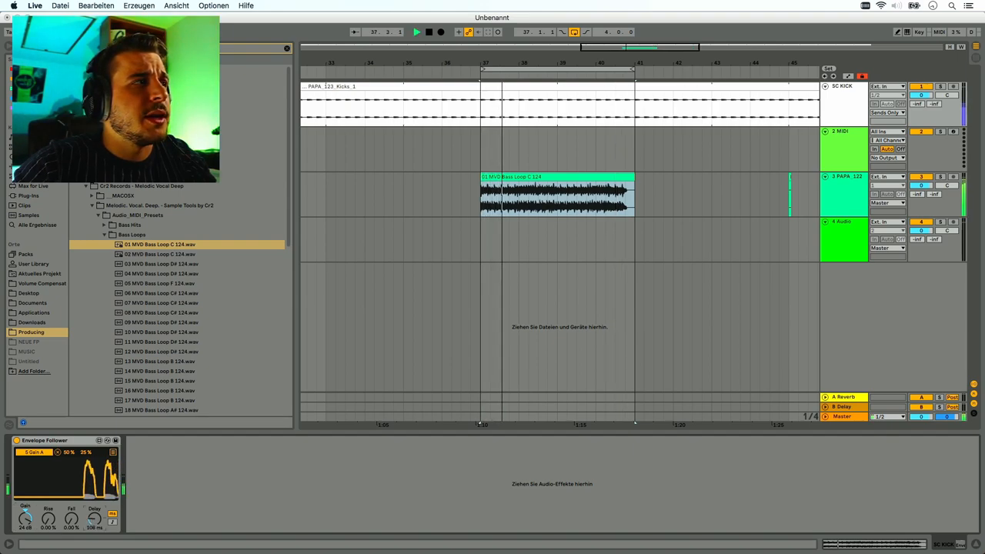